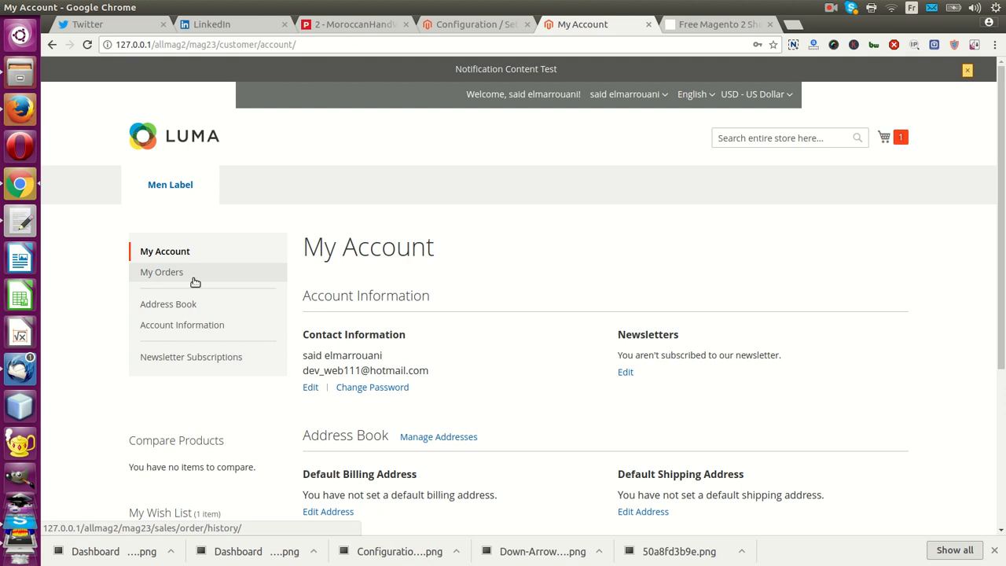
pyautogui.moveTo(107, 374)
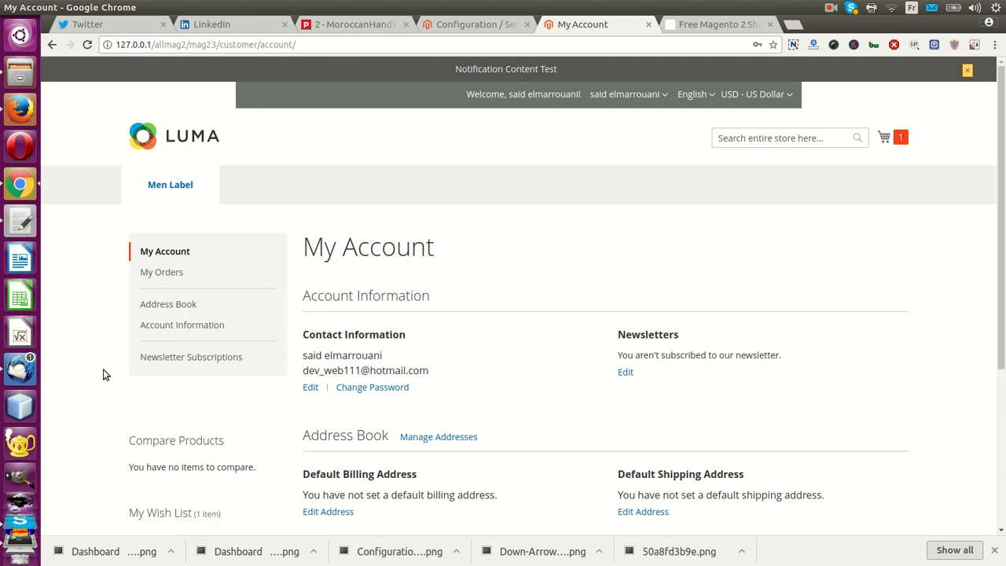
pyautogui.moveTo(250, 194)
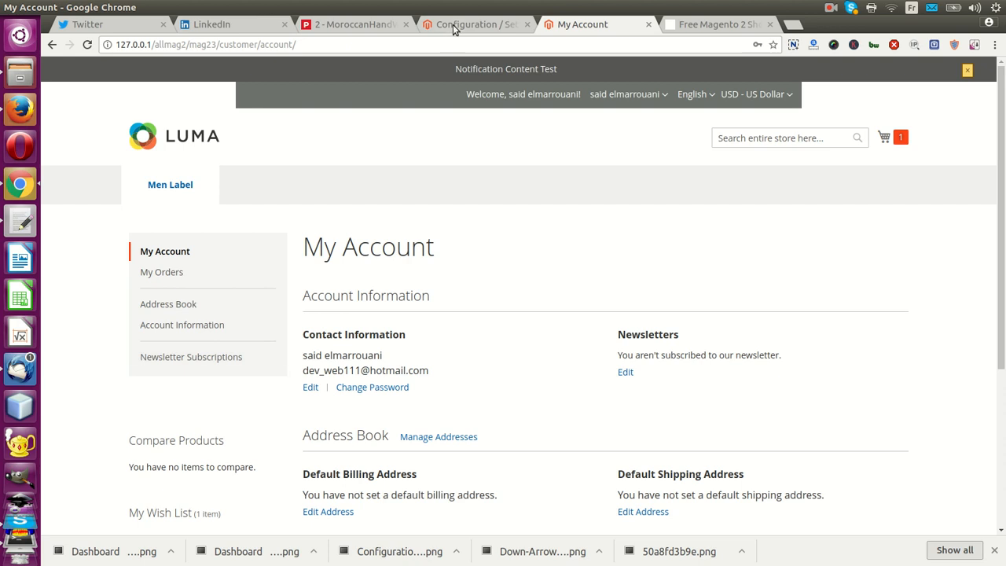
# Step: Set IBNAB Show Hide Left Navigation to No Select and save the configuration
pyautogui.click(471, 24)
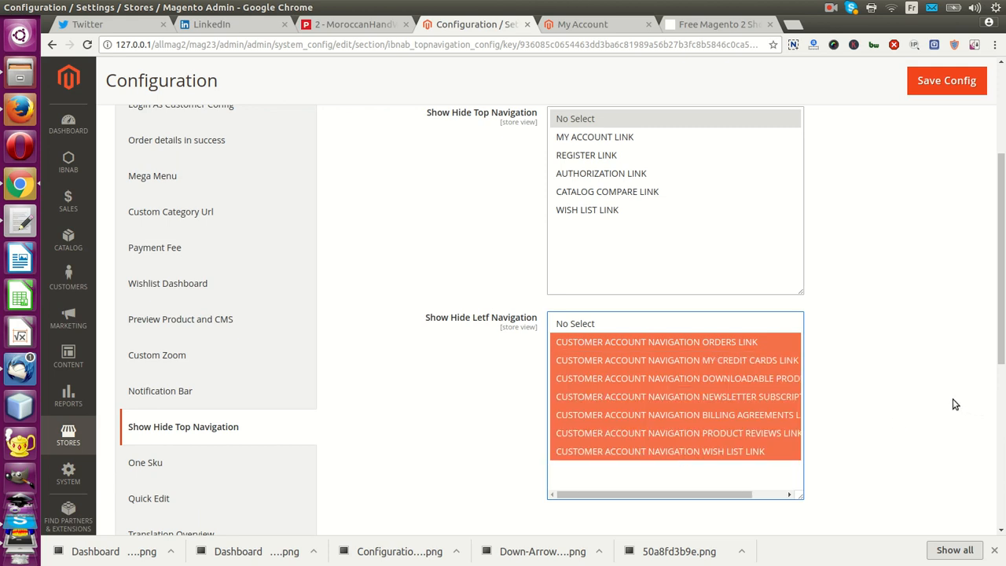
pyautogui.moveTo(692, 361)
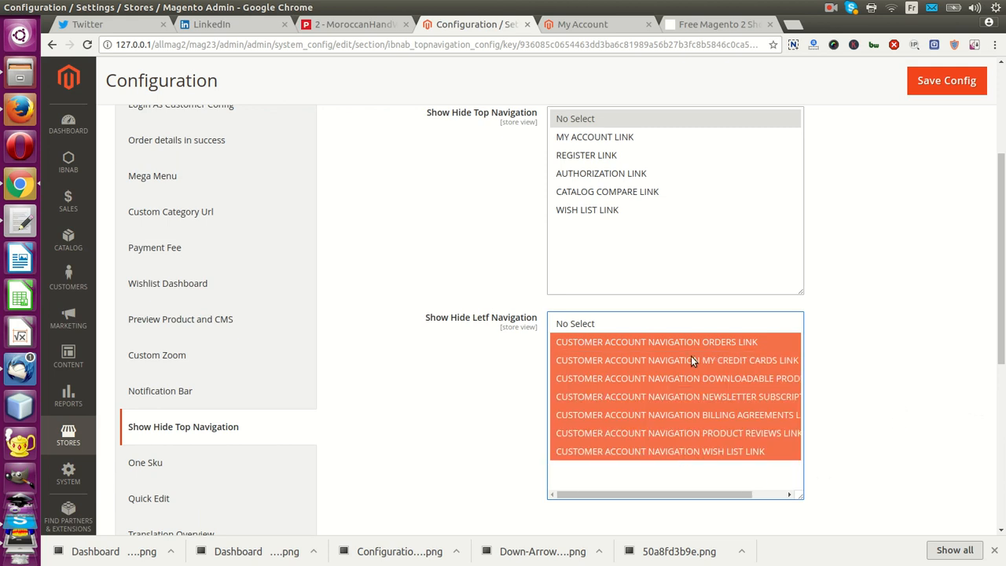
pyautogui.click(946, 80)
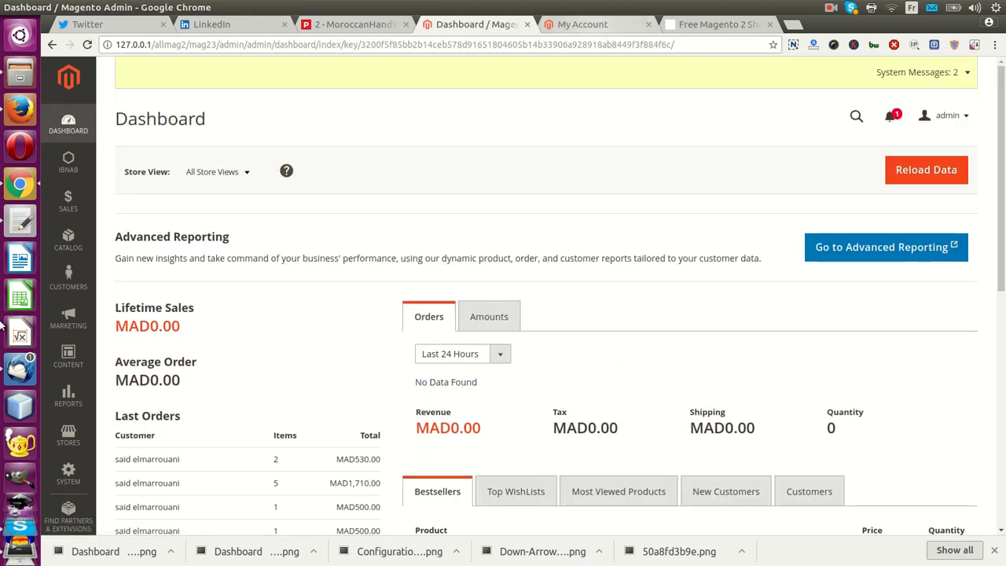
pyautogui.click(68, 435)
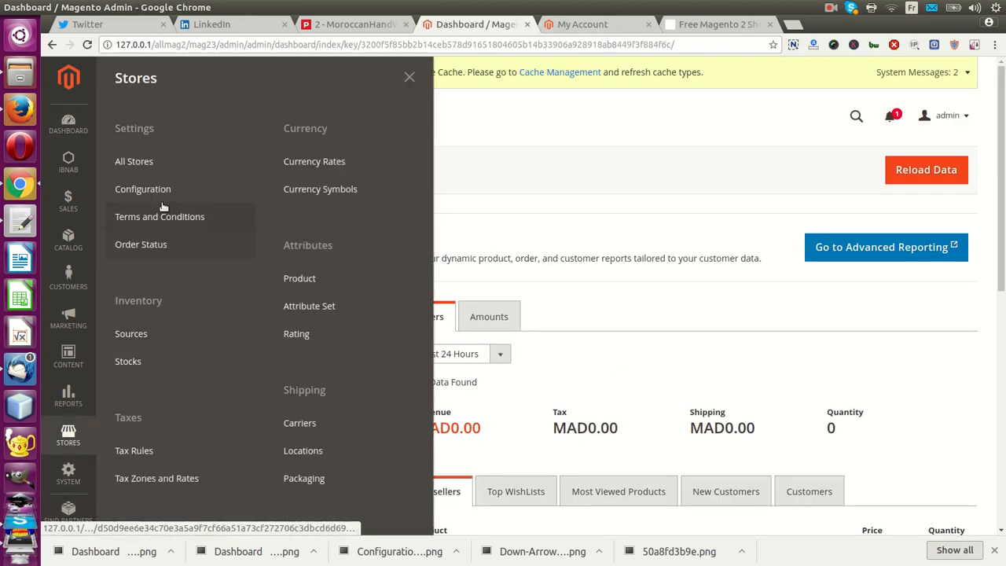
pyautogui.click(142, 189)
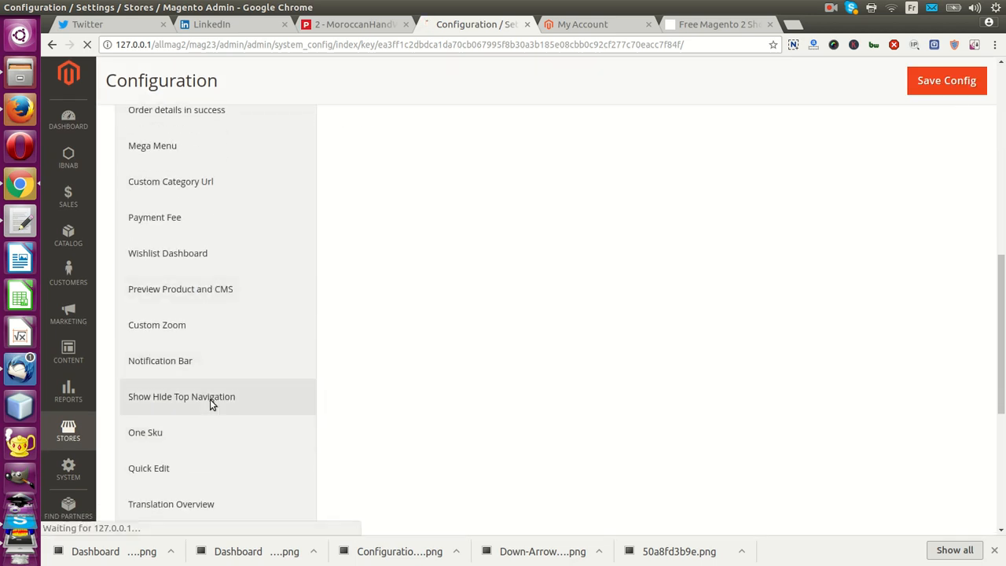
pyautogui.click(181, 396)
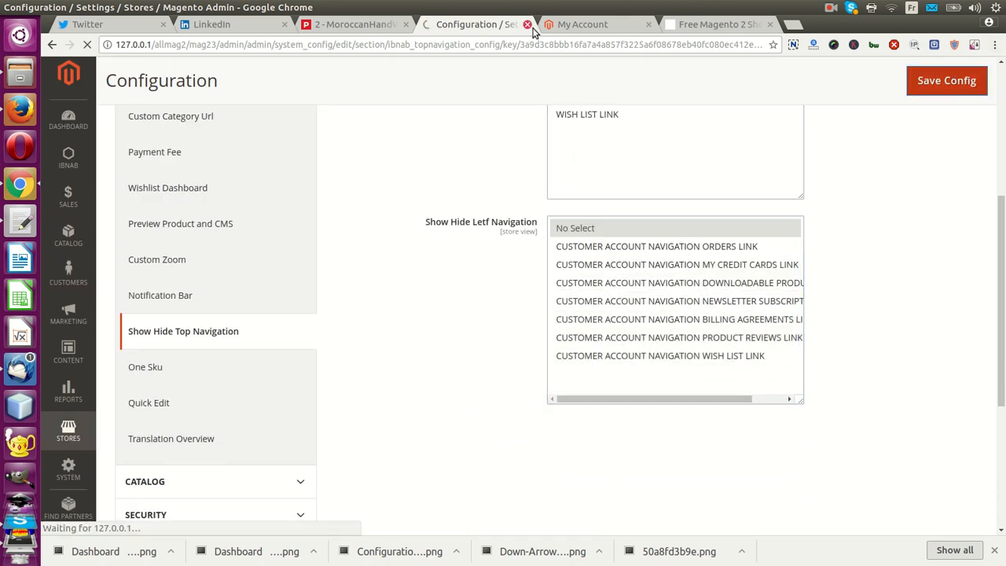
pyautogui.click(581, 24)
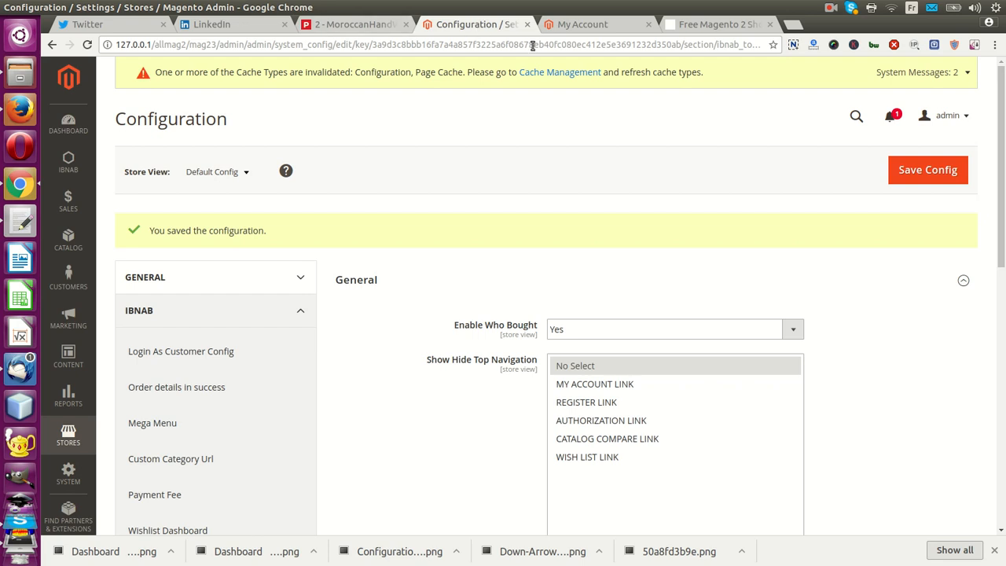
pyautogui.click(586, 24)
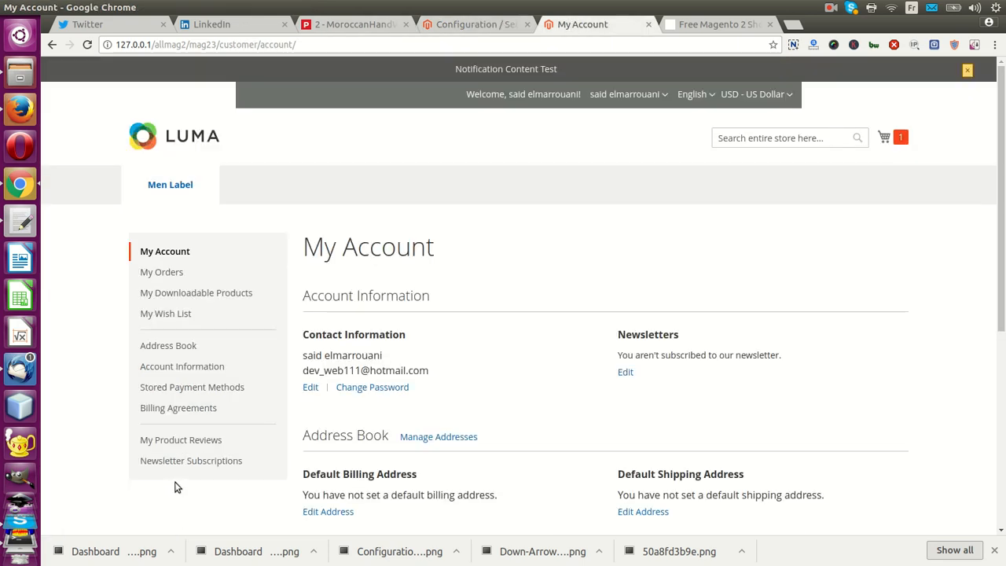
pyautogui.moveTo(222, 285)
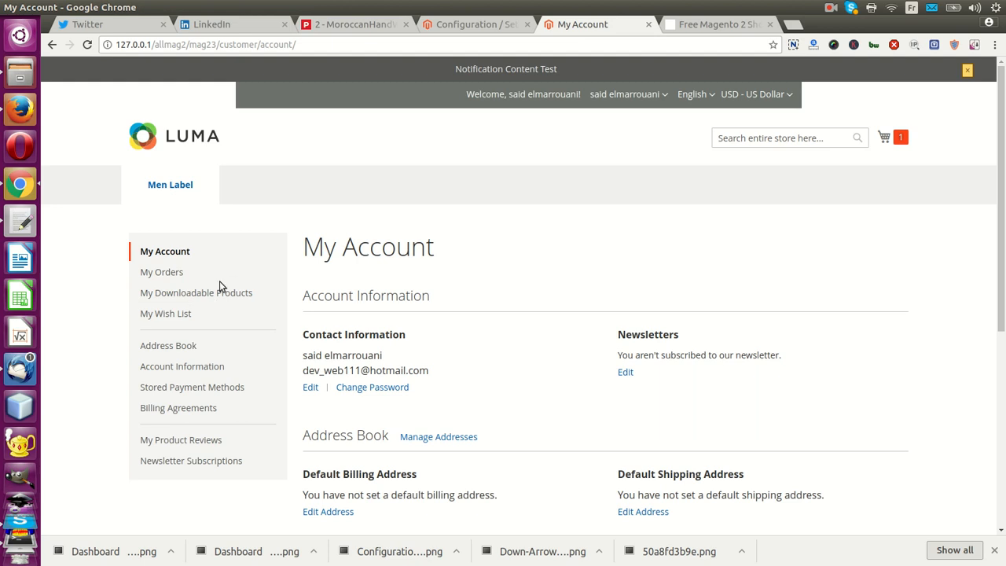
# Step: Reload the Luma My Account page and review the full left navigation
pyautogui.click(471, 25)
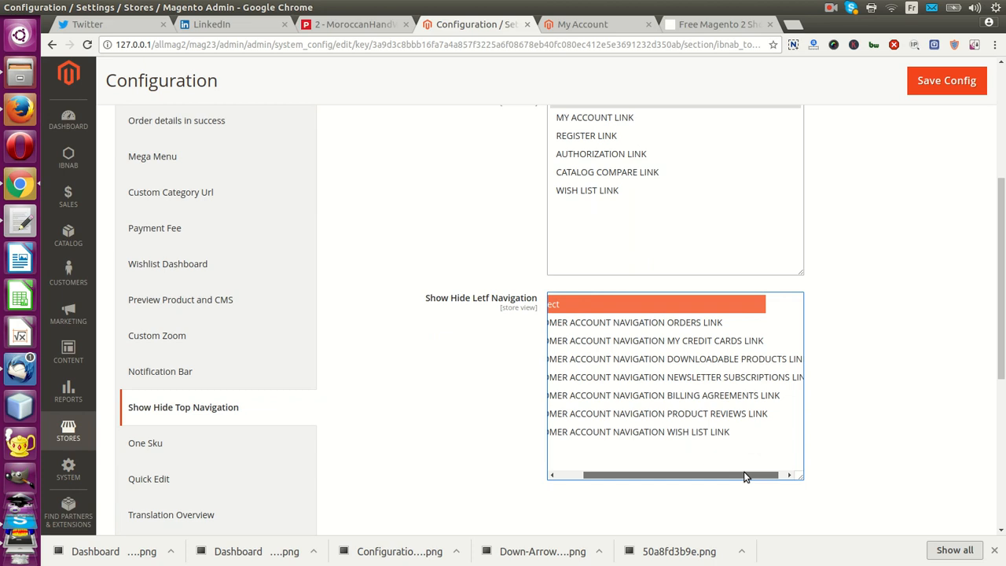
pyautogui.click(654, 358)
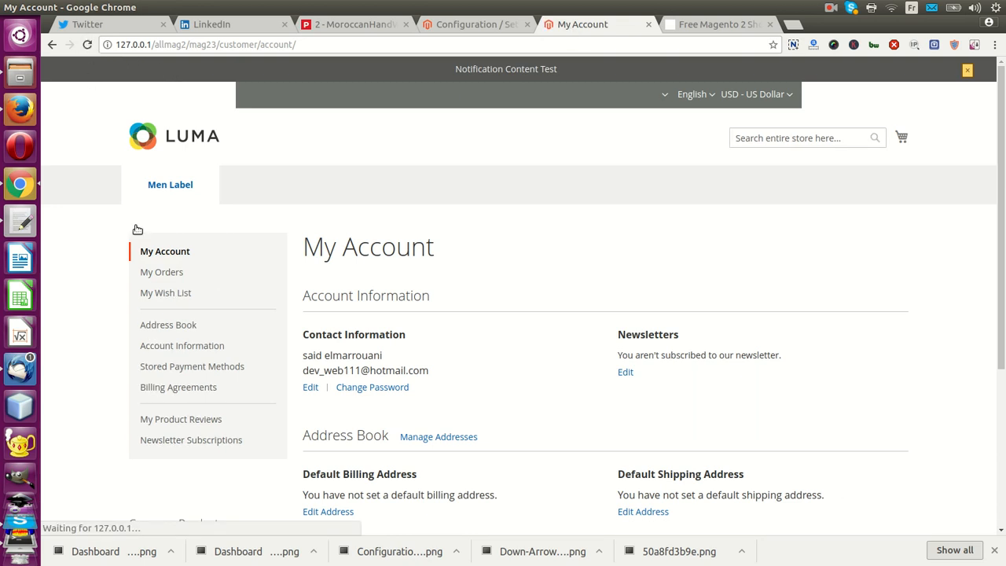
# Step: Select Billing Agreements and Downloadable Products under Show Hide Left Navigation and save
pyautogui.click(472, 25)
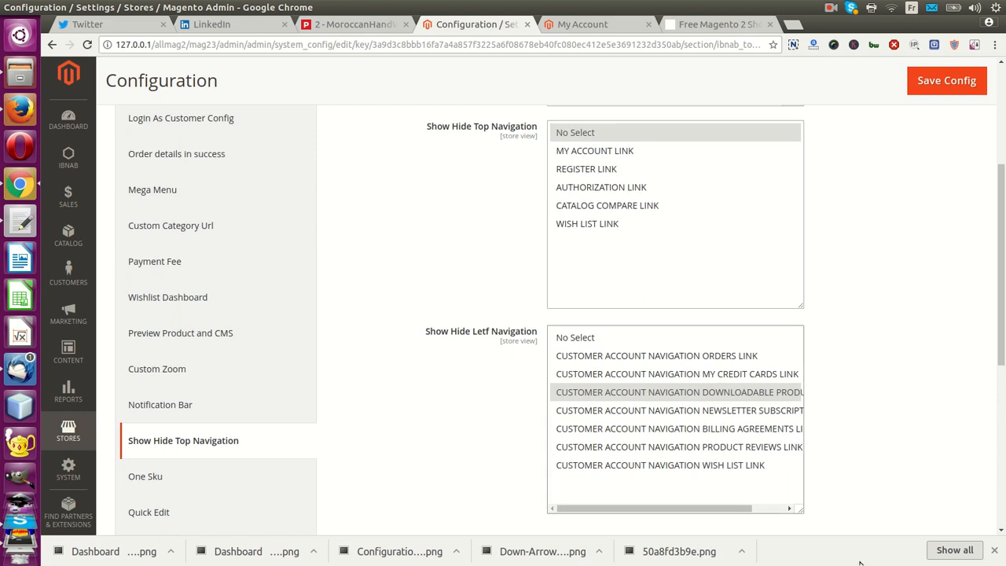
pyautogui.click(676, 428)
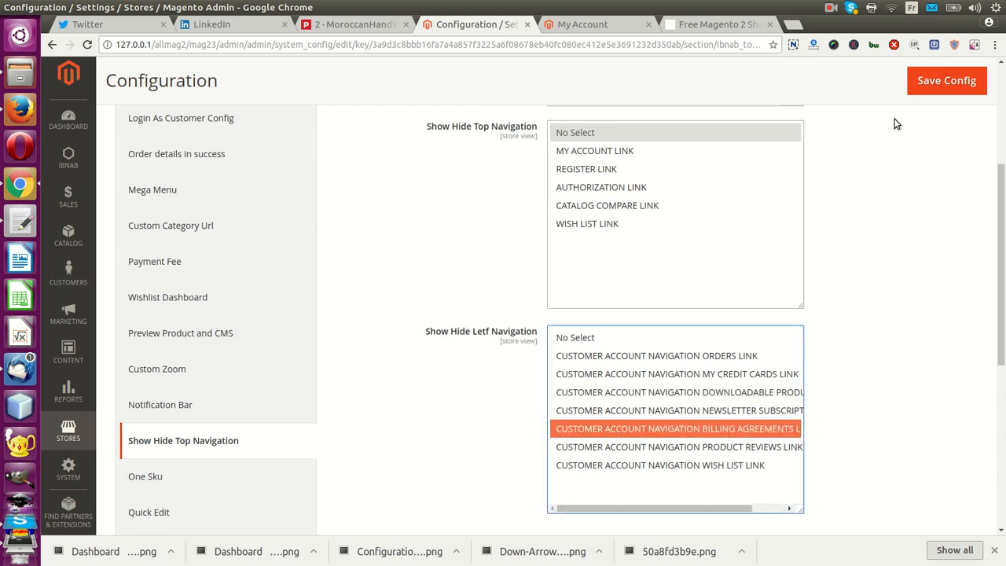
pyautogui.click(675, 391)
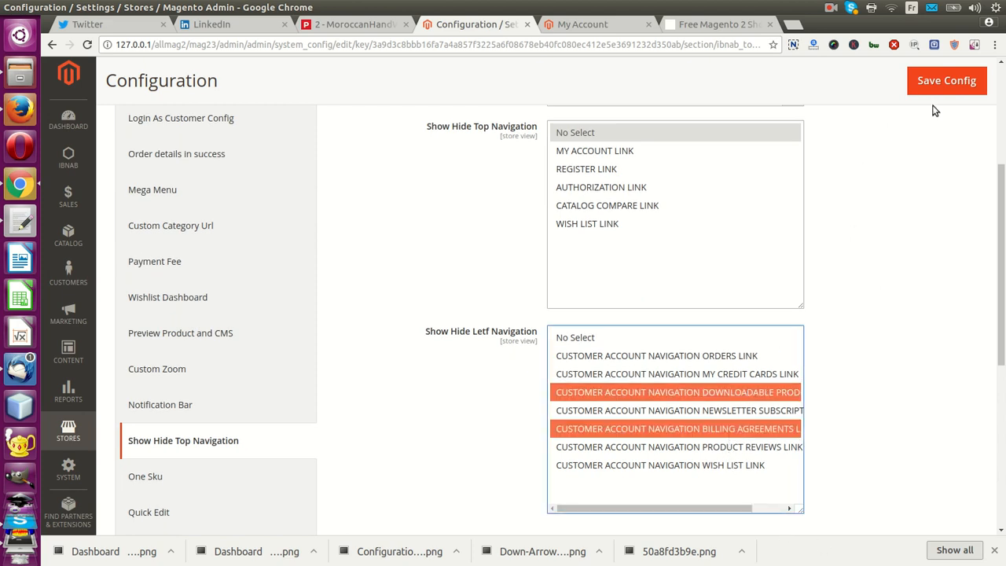
pyautogui.click(946, 80)
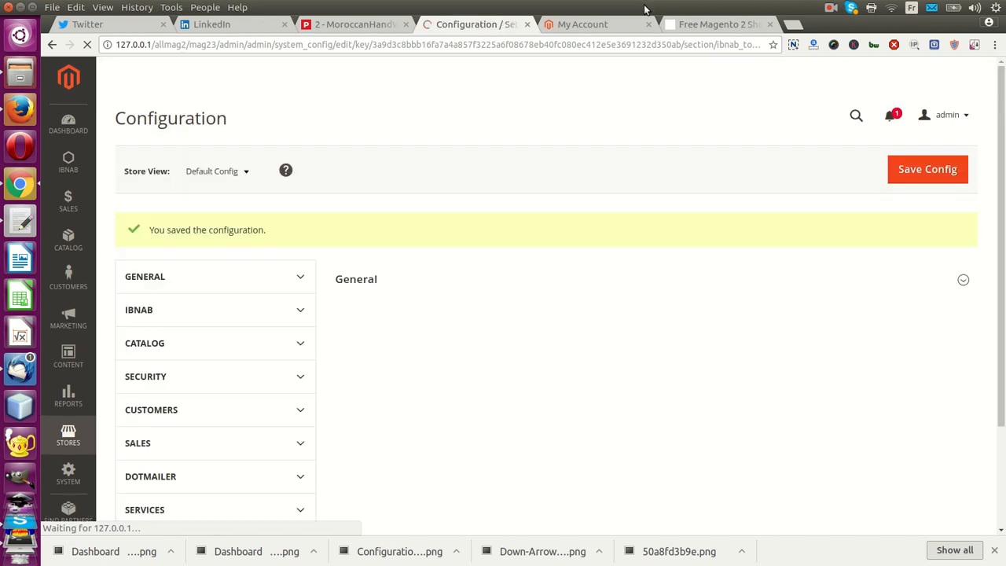
# Step: Reload My Account to see the sidebar without Billing Agreements and Downloadable Products
pyautogui.click(717, 25)
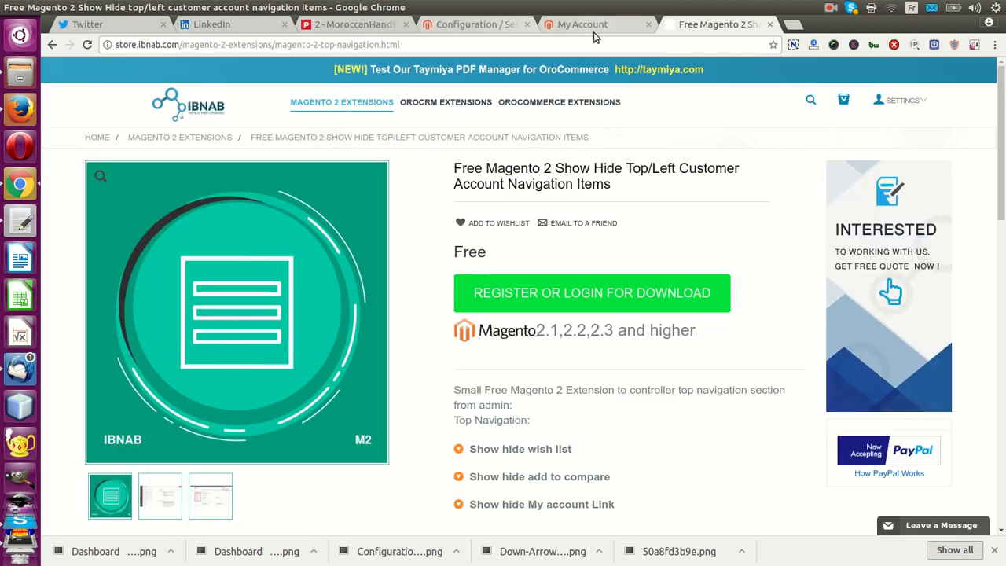
pyautogui.click(581, 25)
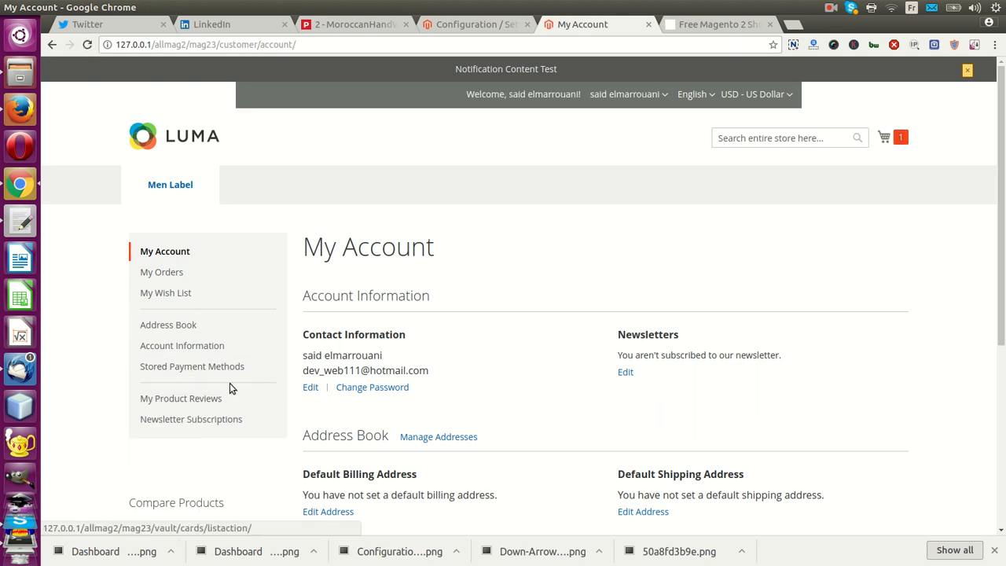
pyautogui.moveTo(705, 460)
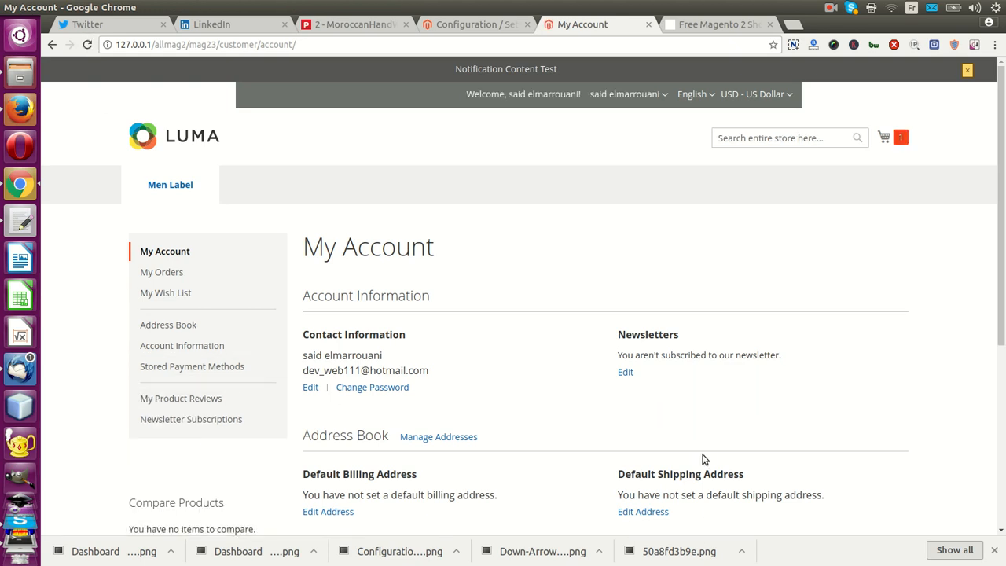
pyautogui.moveTo(462, 92)
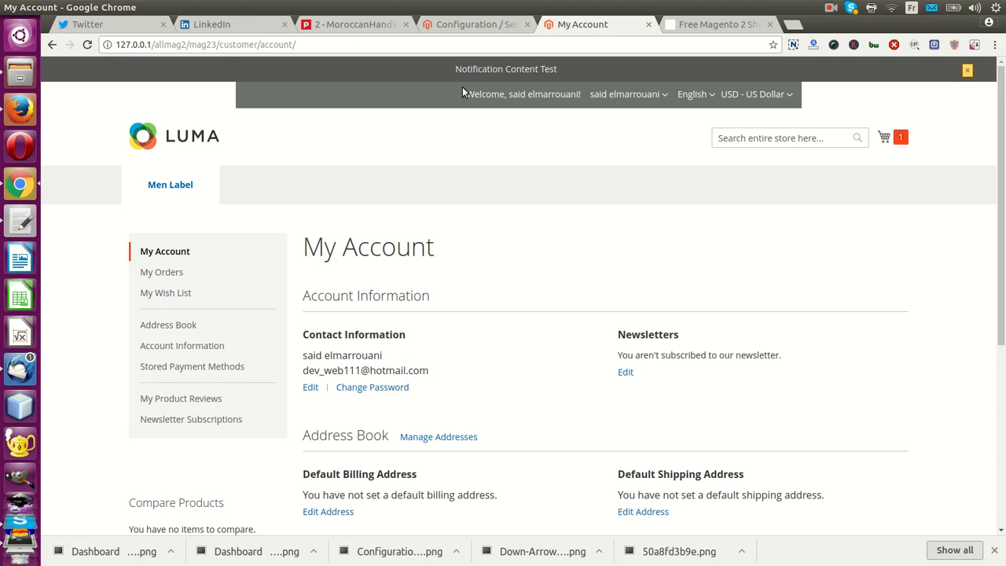
# Step: View the IBNAB store page for the free Show Hide Customer Account Navigation extension
pyautogui.click(716, 25)
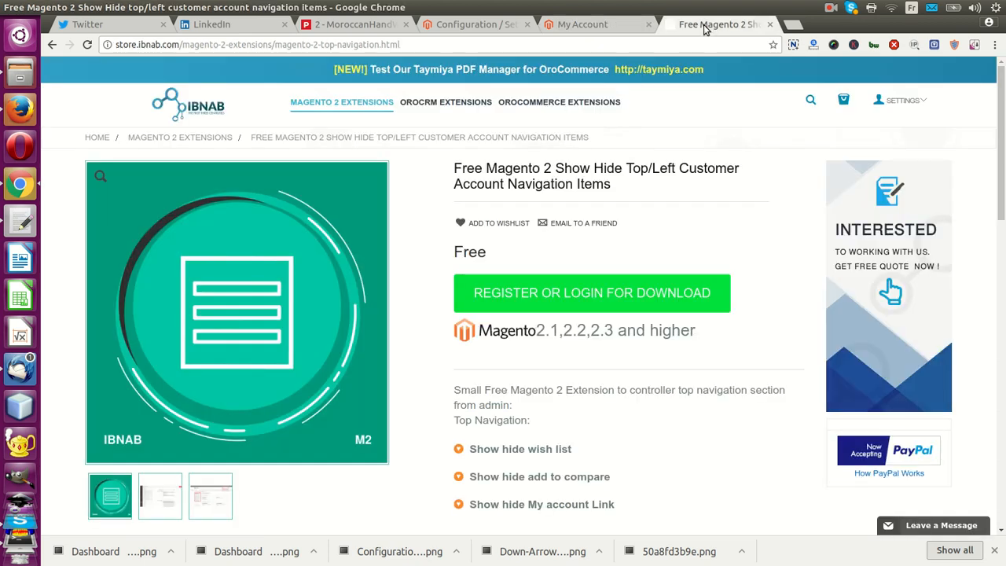
pyautogui.moveTo(558, 354)
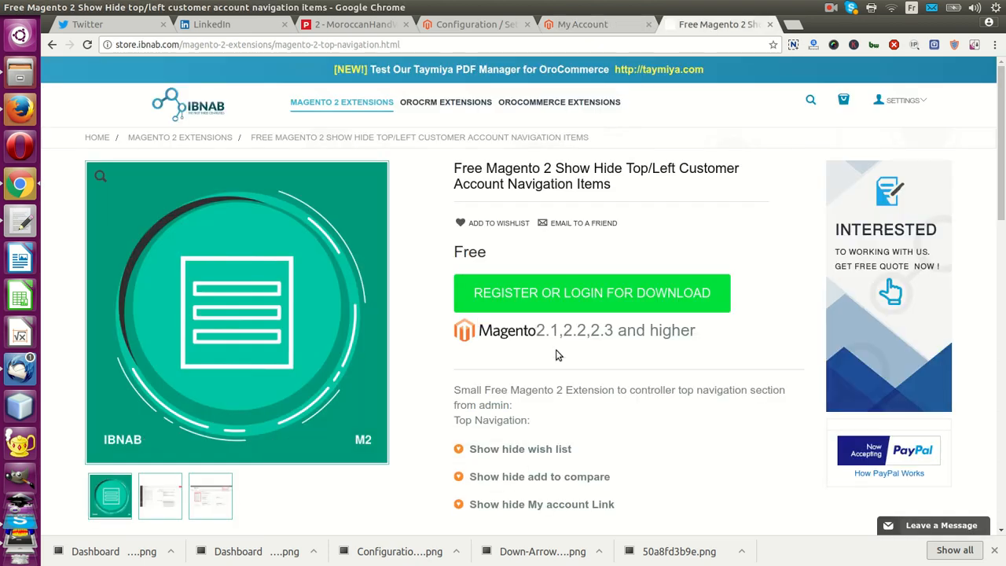
pyautogui.moveTo(564, 338)
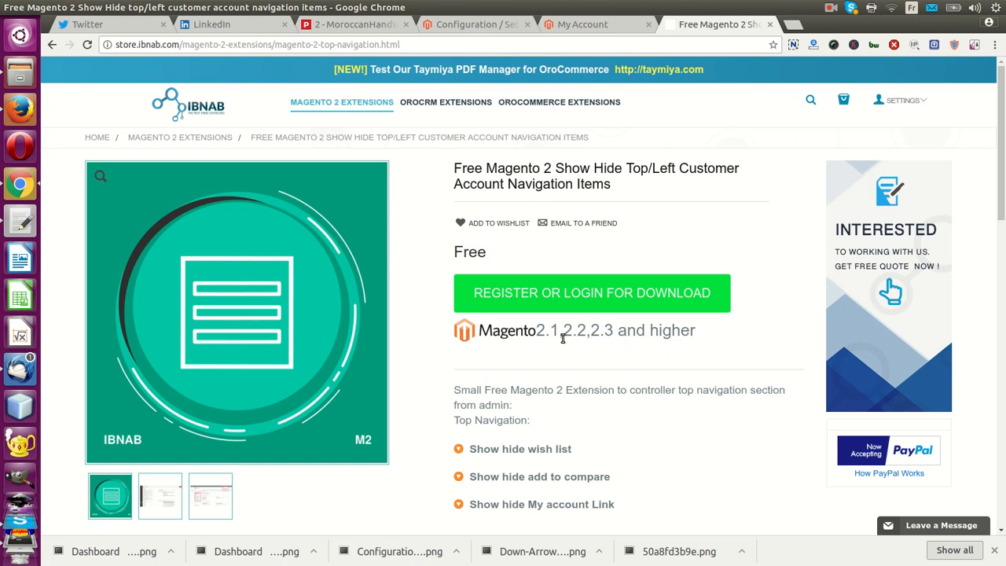
pyautogui.moveTo(593, 356)
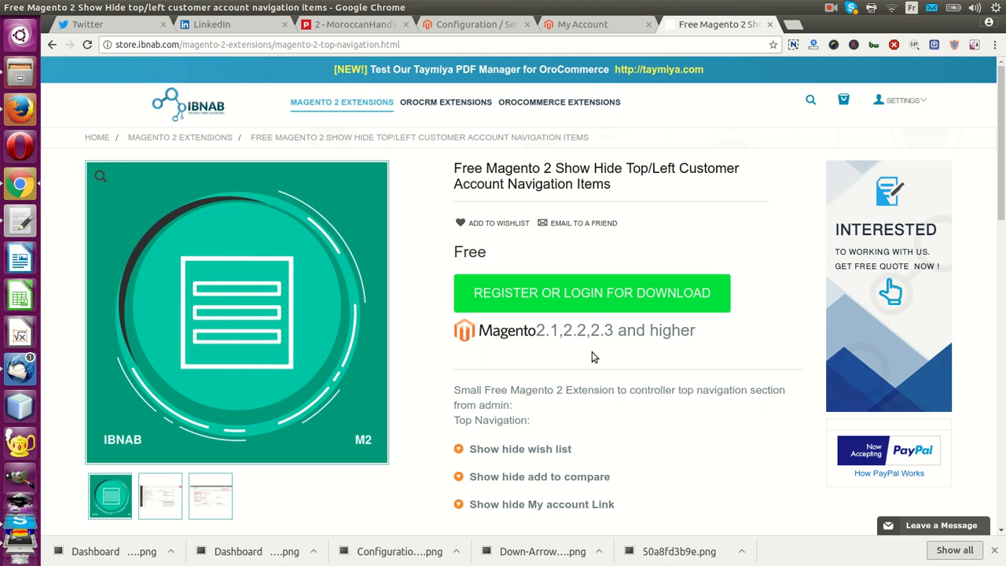
pyautogui.click(830, 8)
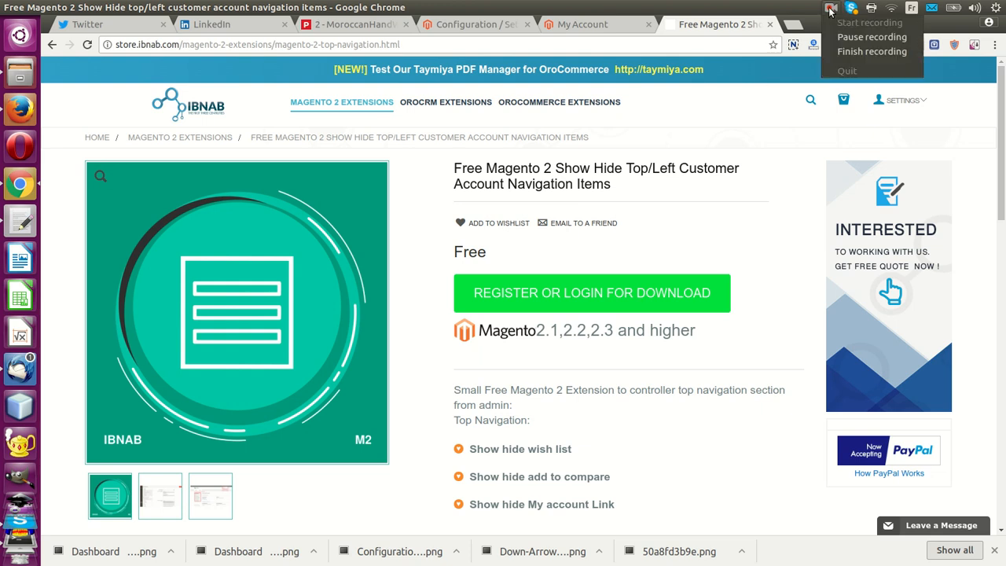